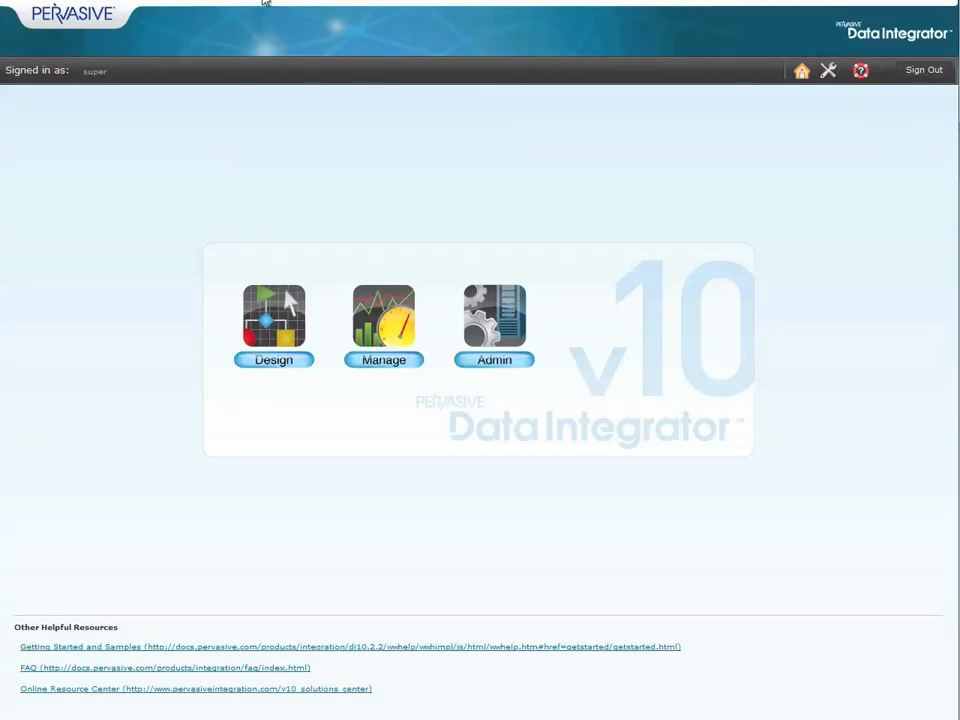
- Open the P-Demo process in the Design workspace
{"action": "left_click", "coordinate": [274, 324]}
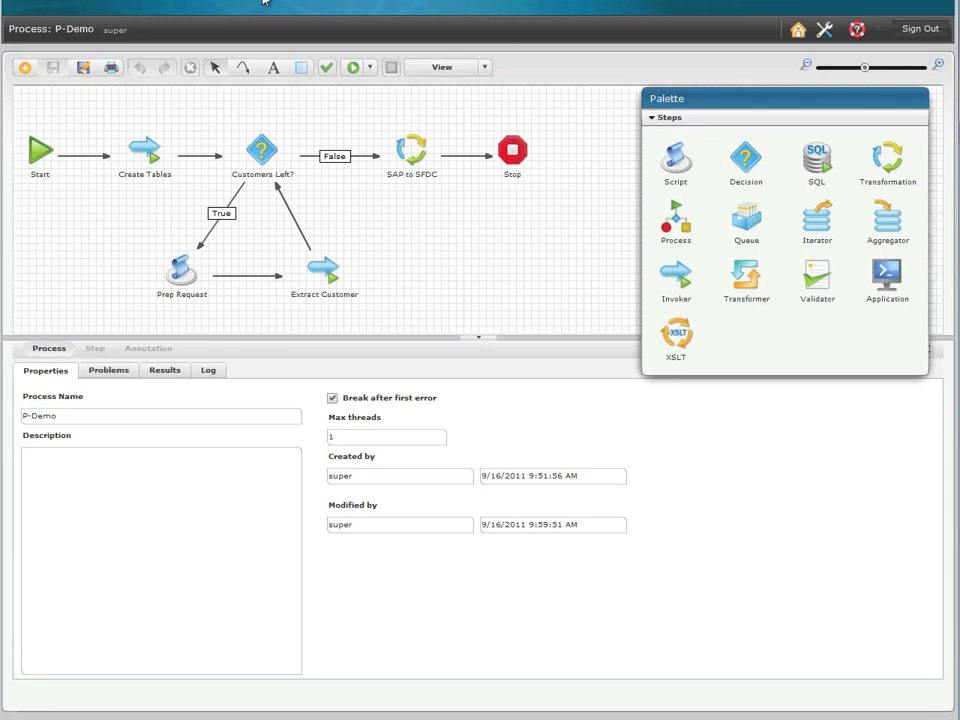
{"action": "mouse_move", "coordinate": [58, 172]}
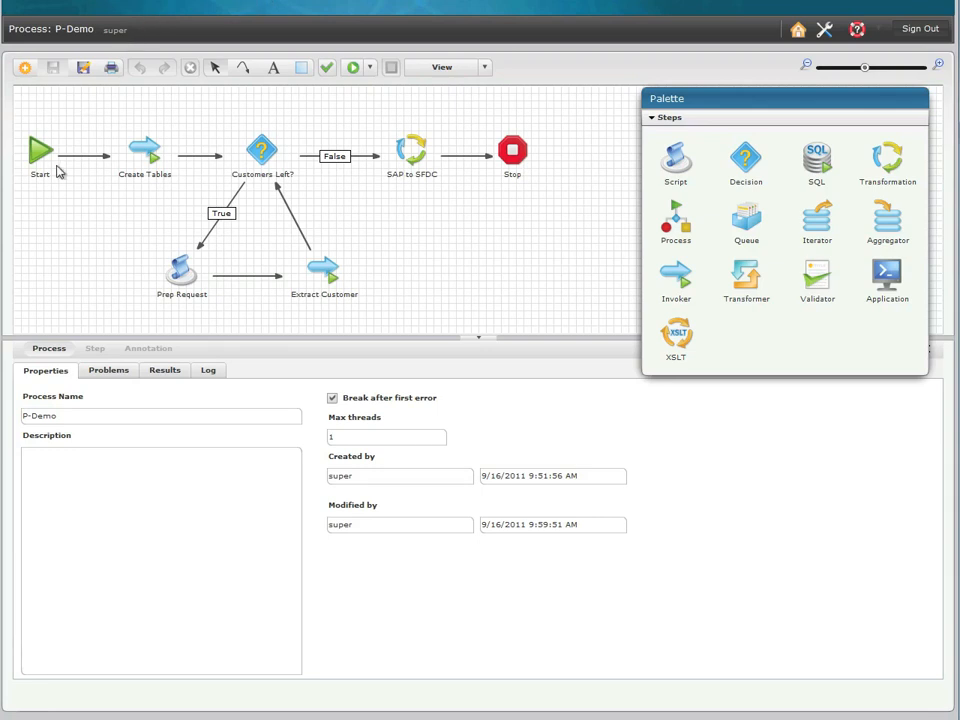
{"action": "mouse_move", "coordinate": [80, 294]}
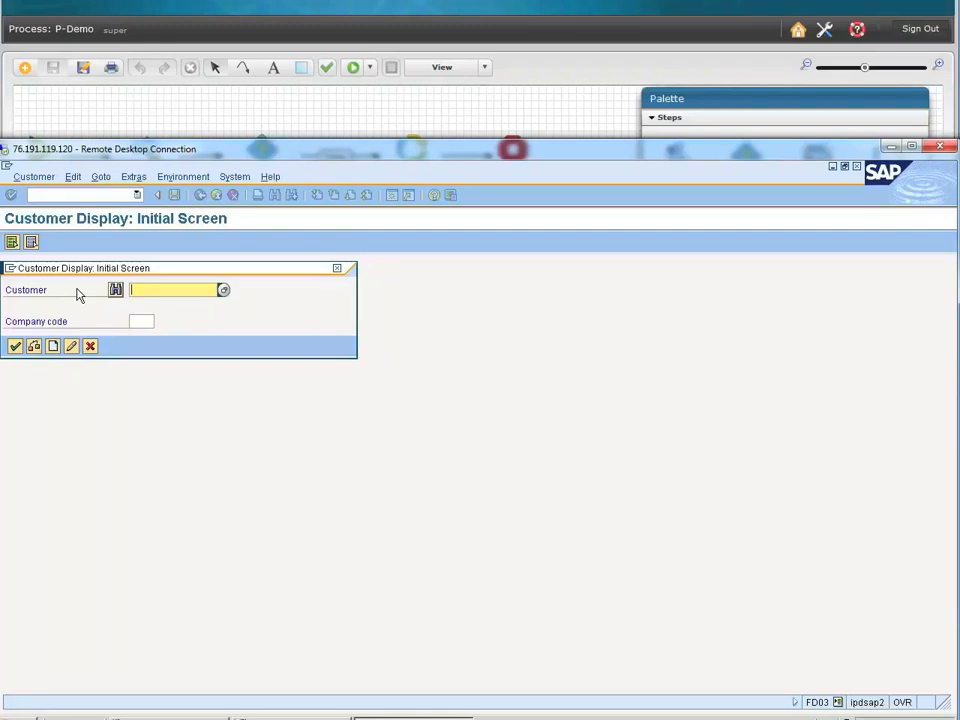
- Display the general data for customers 8900 and 40009 in FD03
{"action": "type", "text": "8900"}
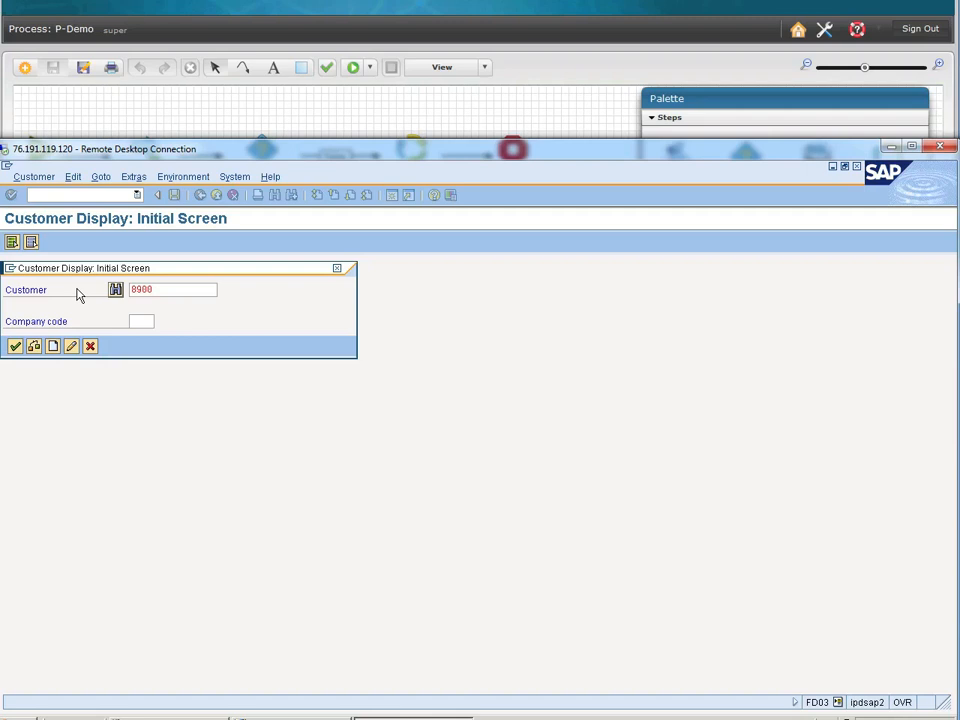
{"action": "left_click", "coordinate": [16, 344]}
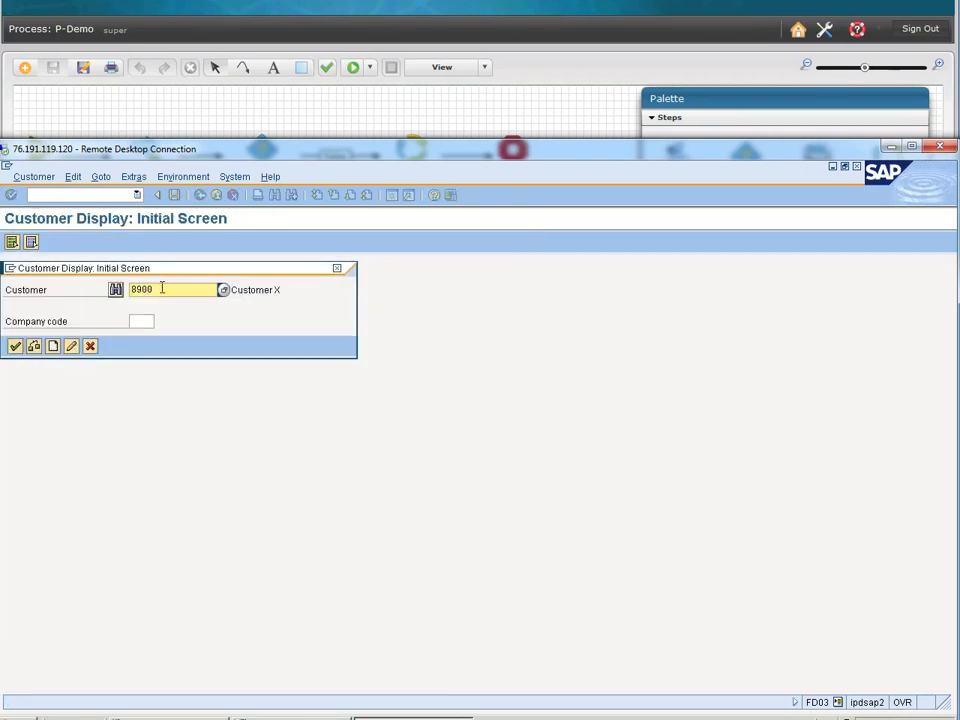
{"action": "type", "text": "40009"}
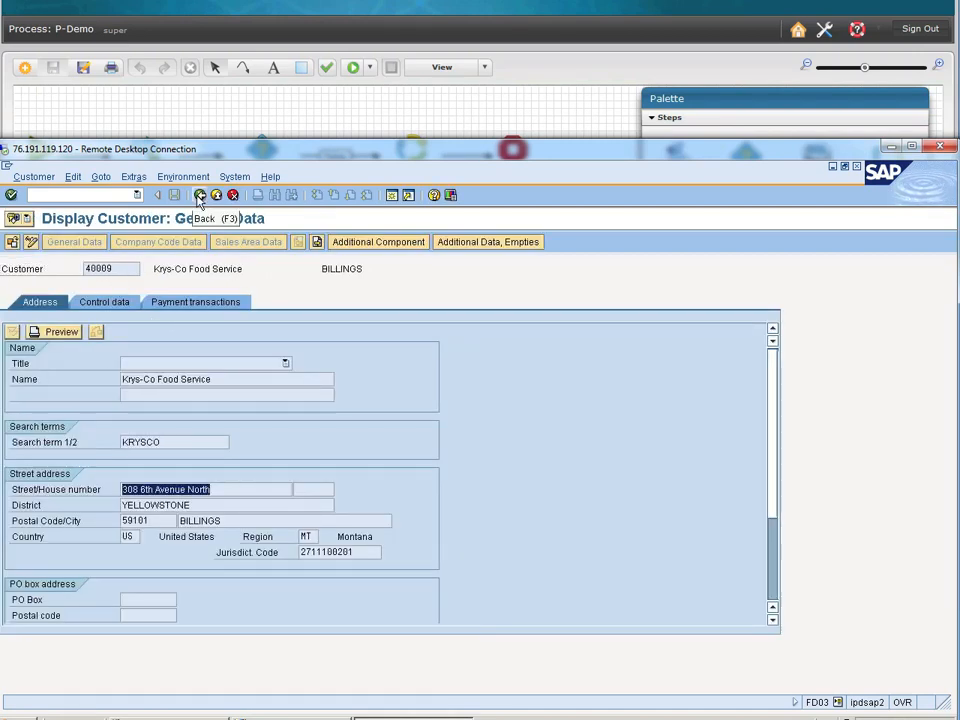
{"action": "left_click", "coordinate": [200, 196]}
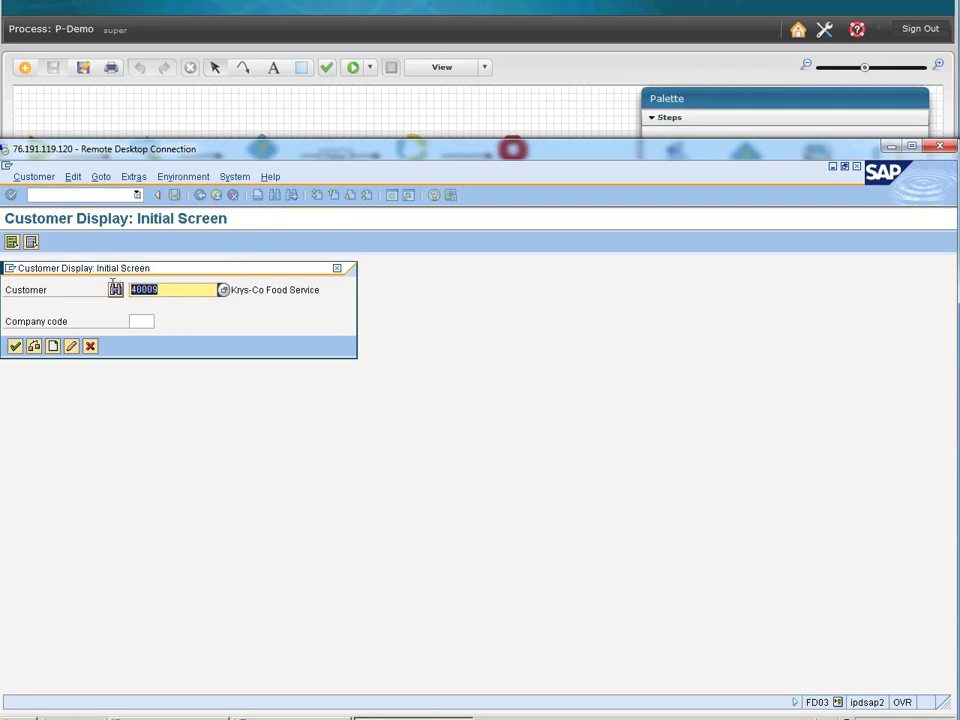
- Display customer 1621 (Computer Club Market) and return to the P-Demo process
{"action": "type", "text": "1621"}
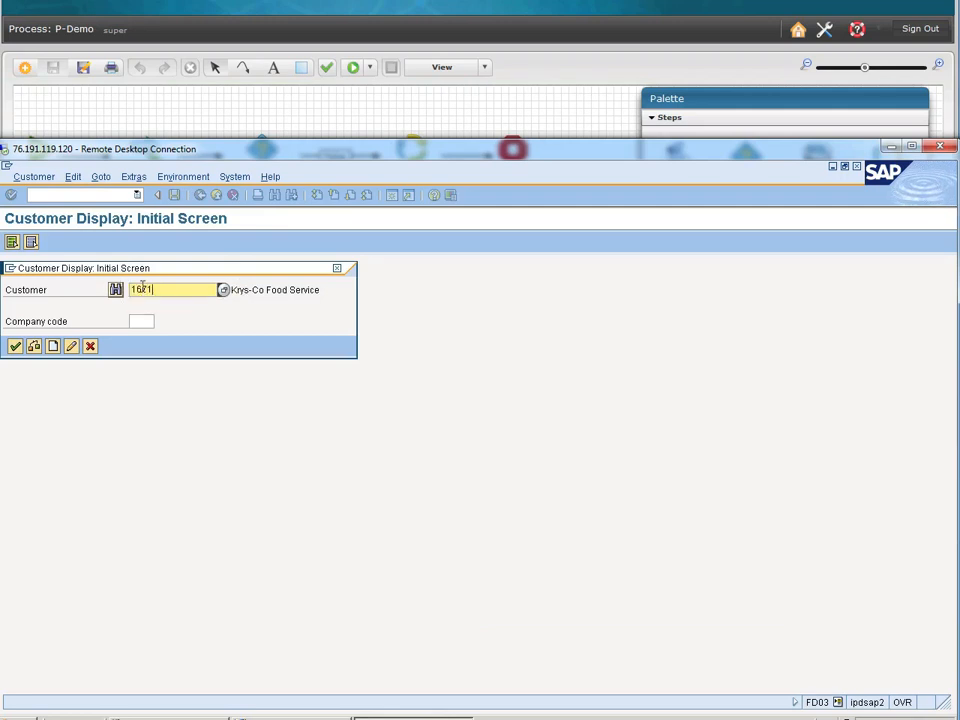
{"action": "key", "text": "Enter"}
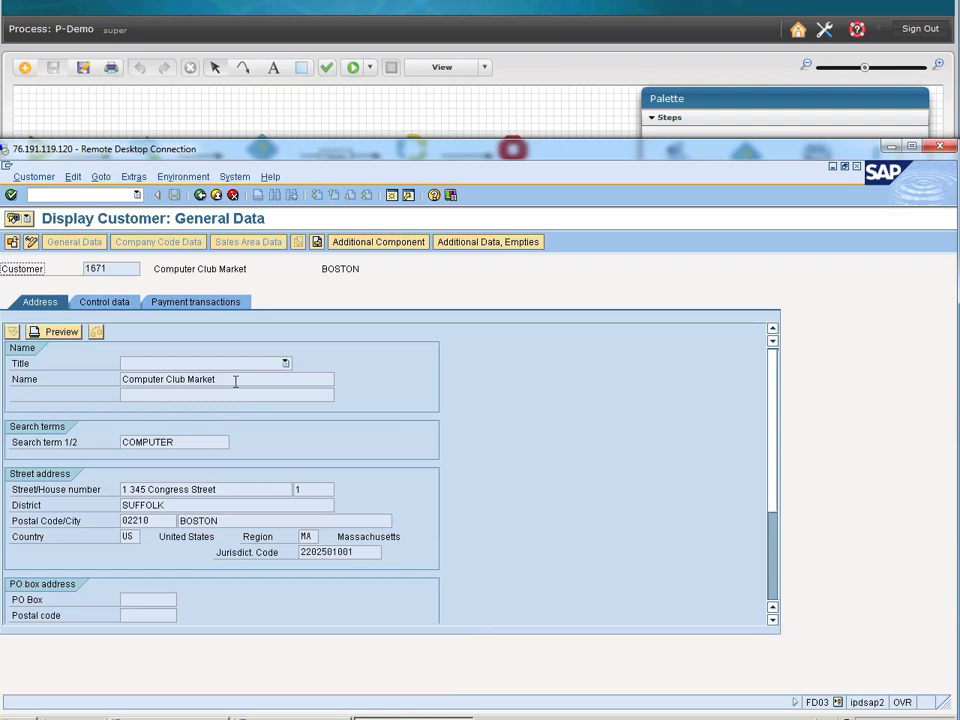
{"action": "double_click", "coordinate": [168, 380]}
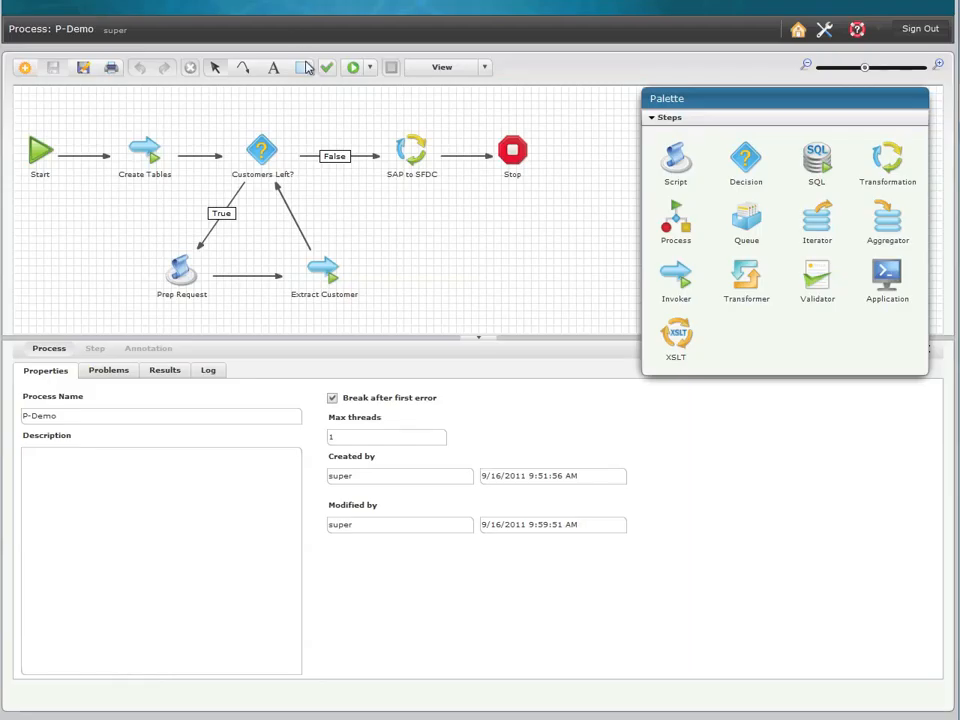
- Run the P-Demo process to transfer the SAP customers to Salesforce
{"action": "left_click", "coordinate": [368, 68]}
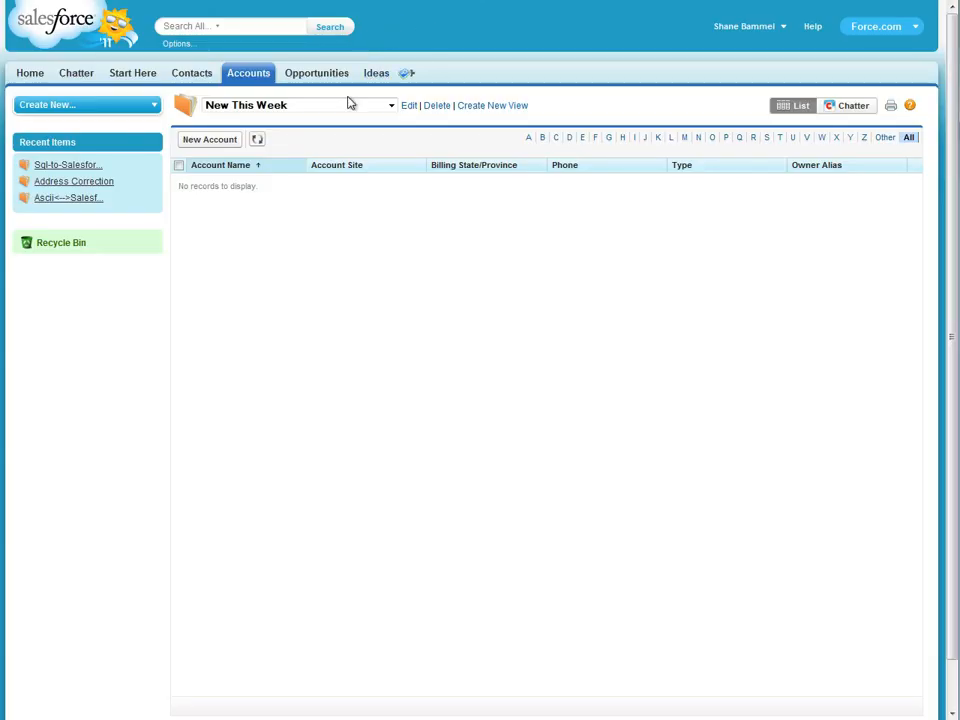
- Refresh the New This Week accounts view and open the Krys-Co Food Service account
{"action": "left_click", "coordinate": [256, 140]}
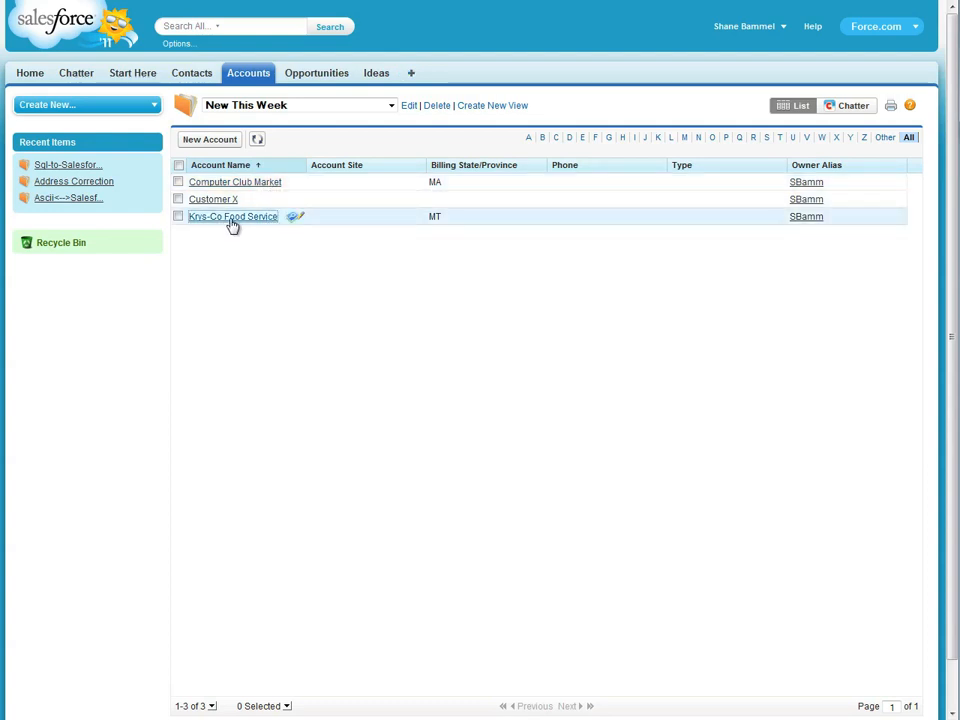
{"action": "left_click", "coordinate": [232, 216]}
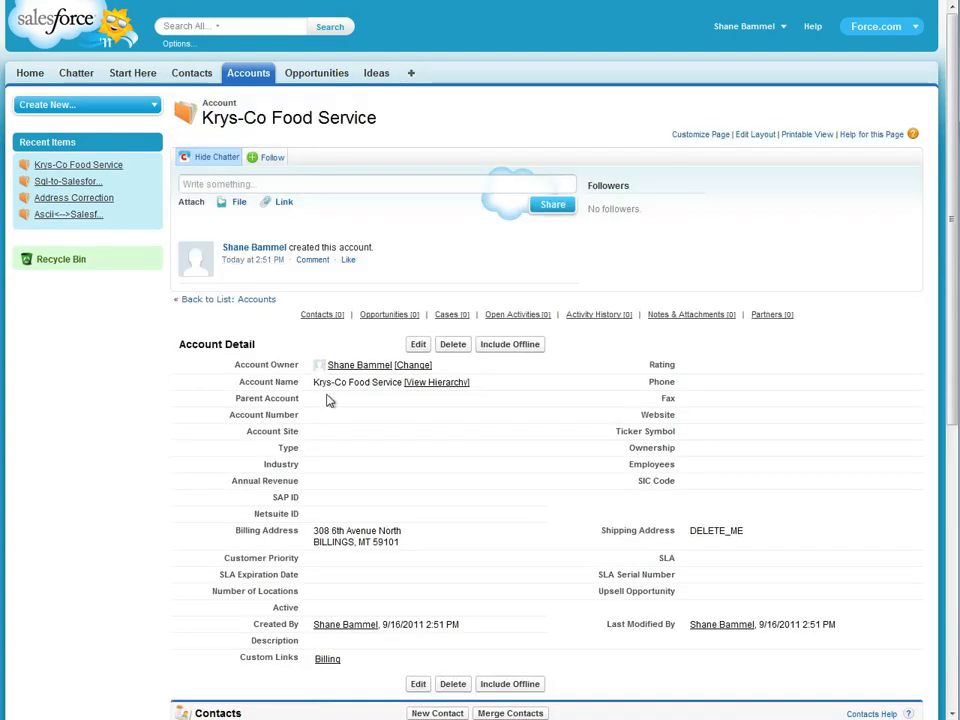